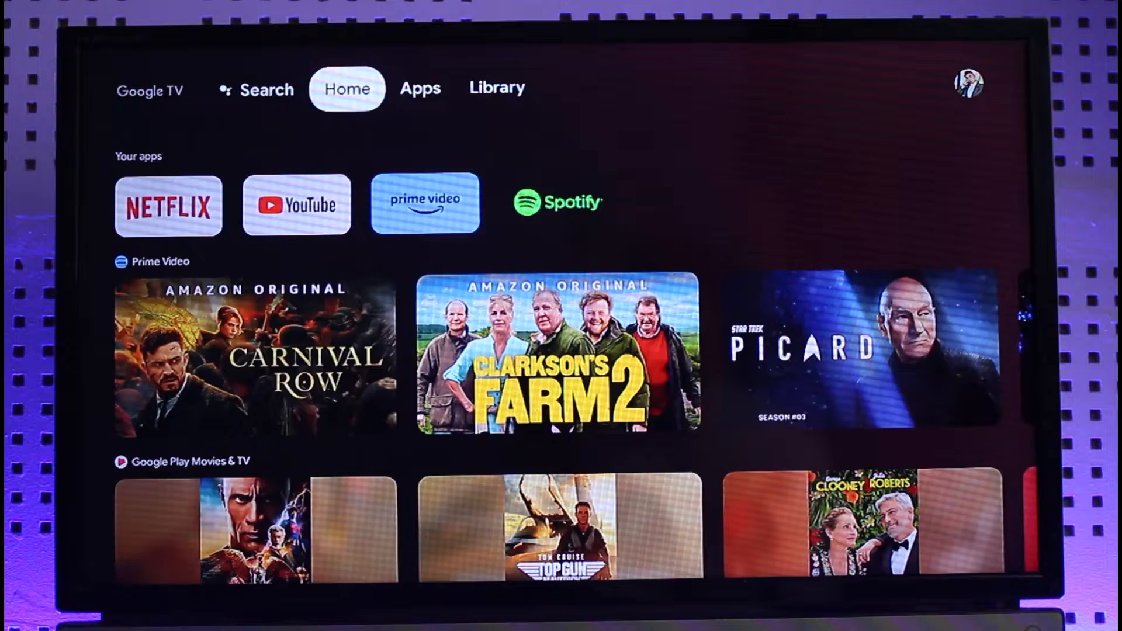
# - Glance at the Apps and Home tabs, then open the profile's quick settings panel
pyautogui.click(419, 89)
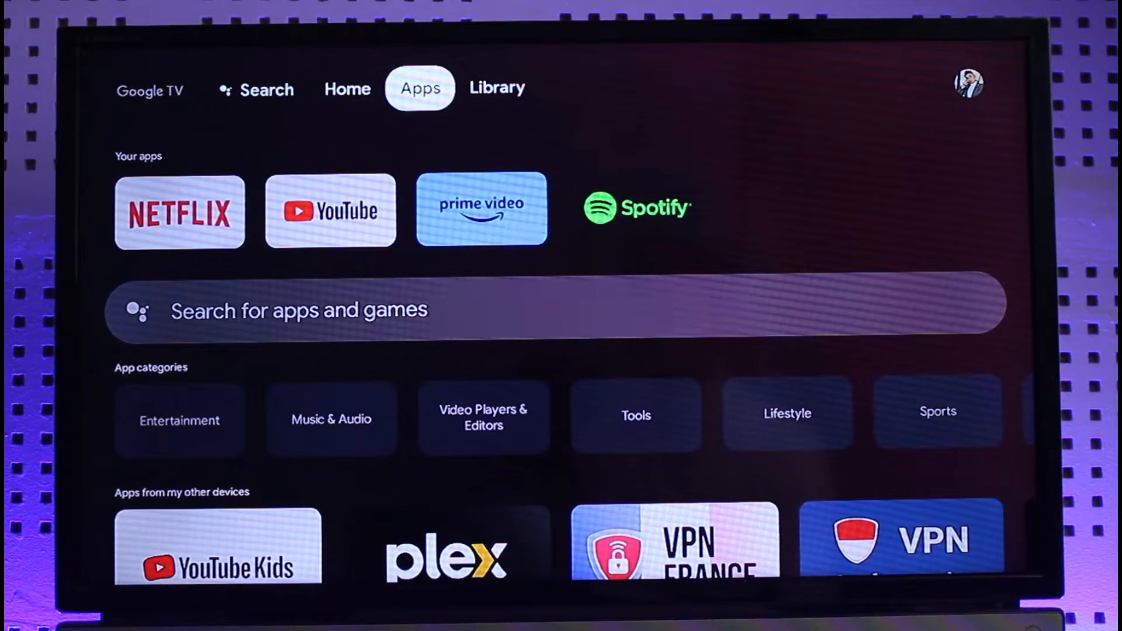
pyautogui.click(347, 89)
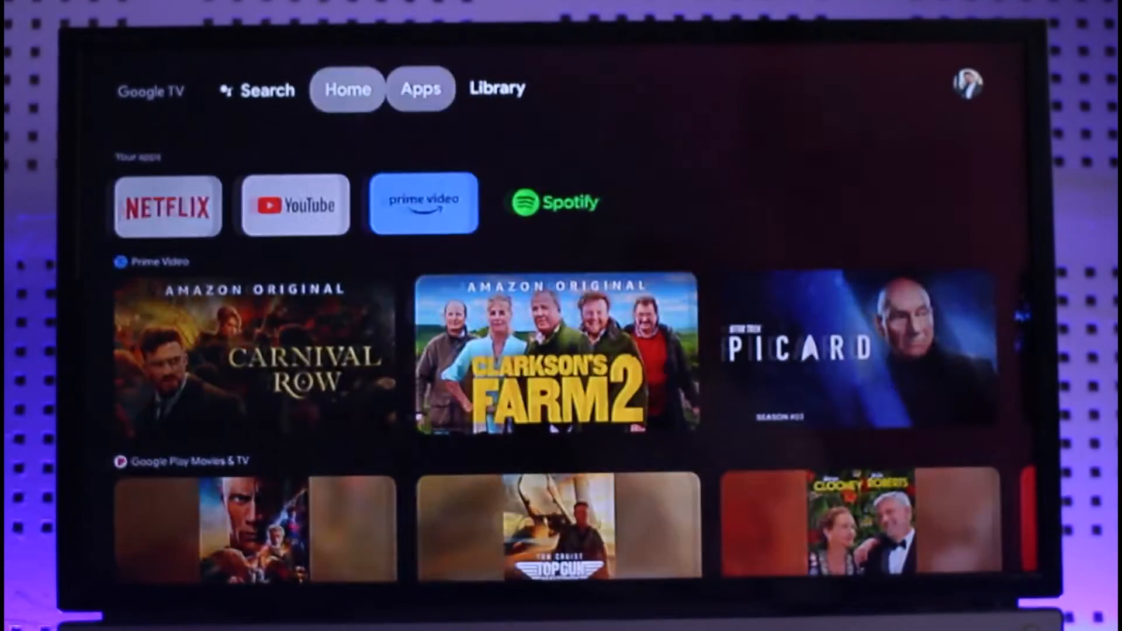
pyautogui.click(496, 89)
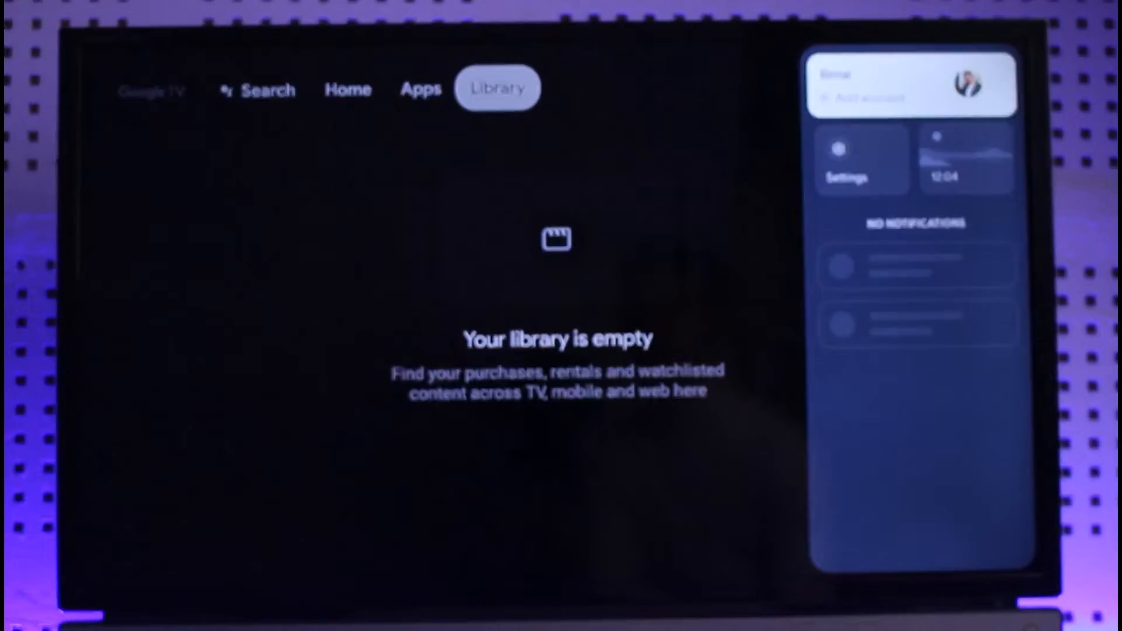
# - Open device Settings, check System, and return to the main settings list
pyautogui.click(861, 159)
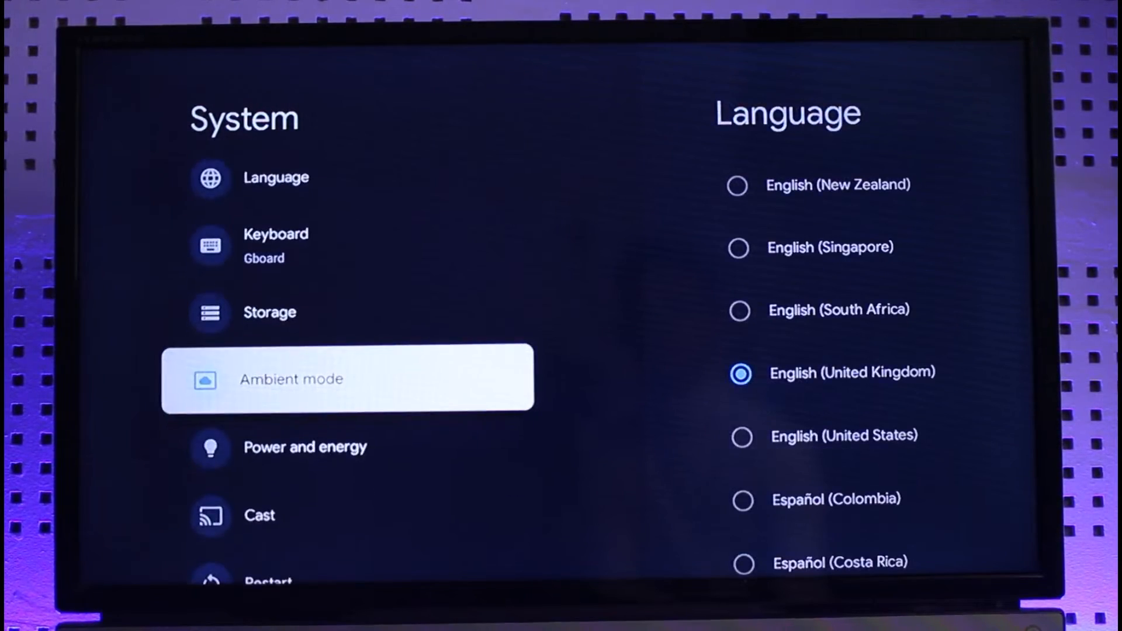
pyautogui.click(270, 312)
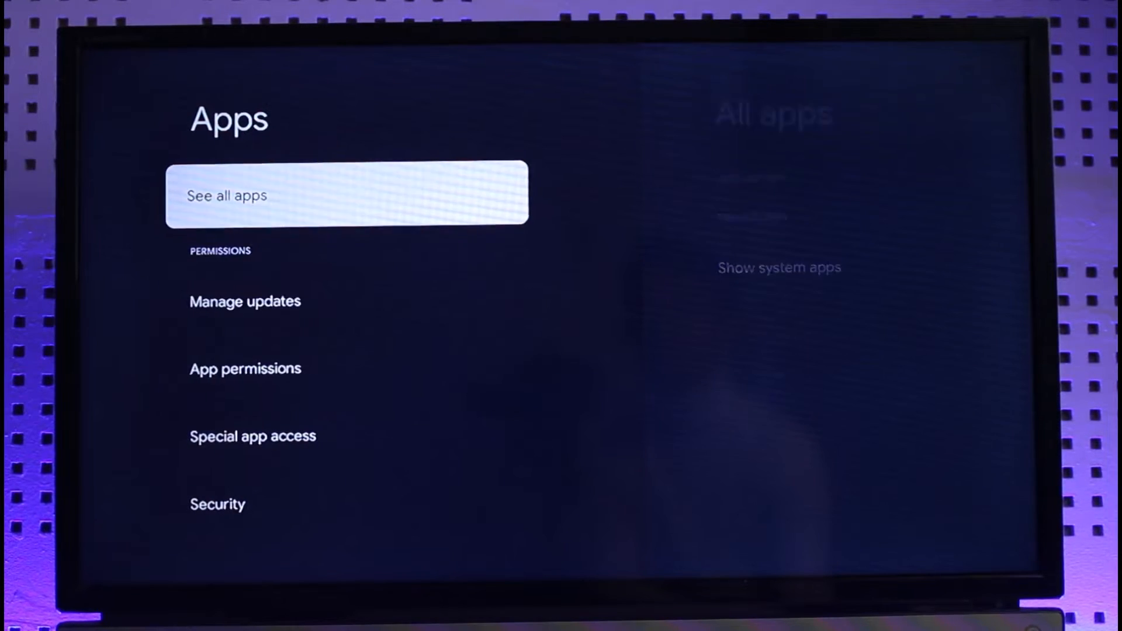
# - Uninstall Spotify from the full app list and confirm with OK
pyautogui.click(347, 194)
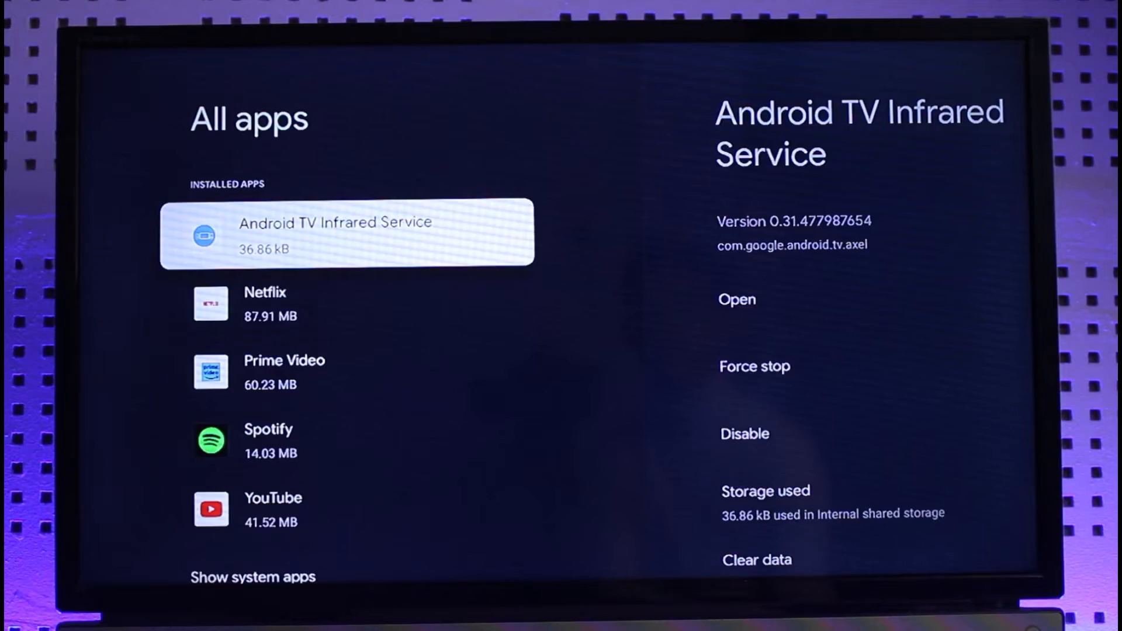
pyautogui.click(268, 429)
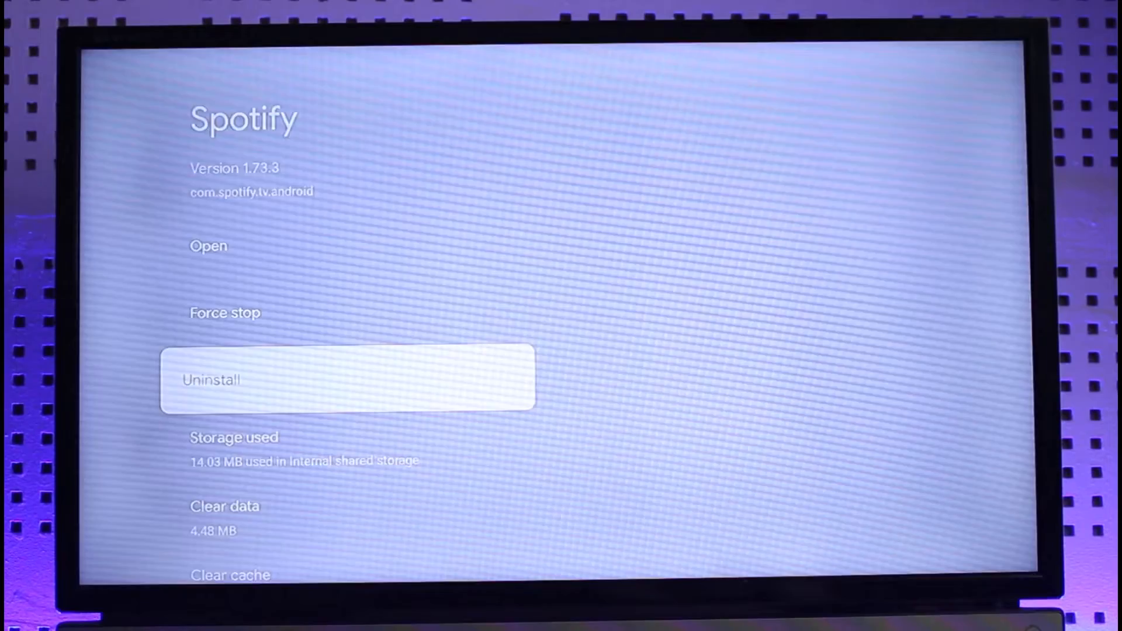
pyautogui.click(347, 378)
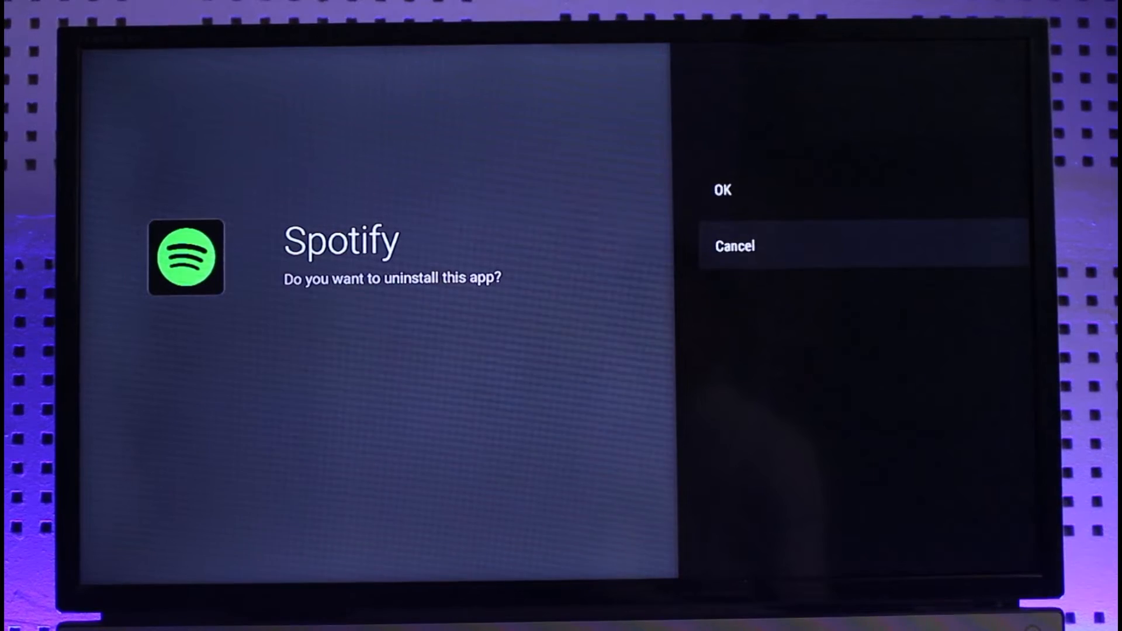
pyautogui.click(722, 190)
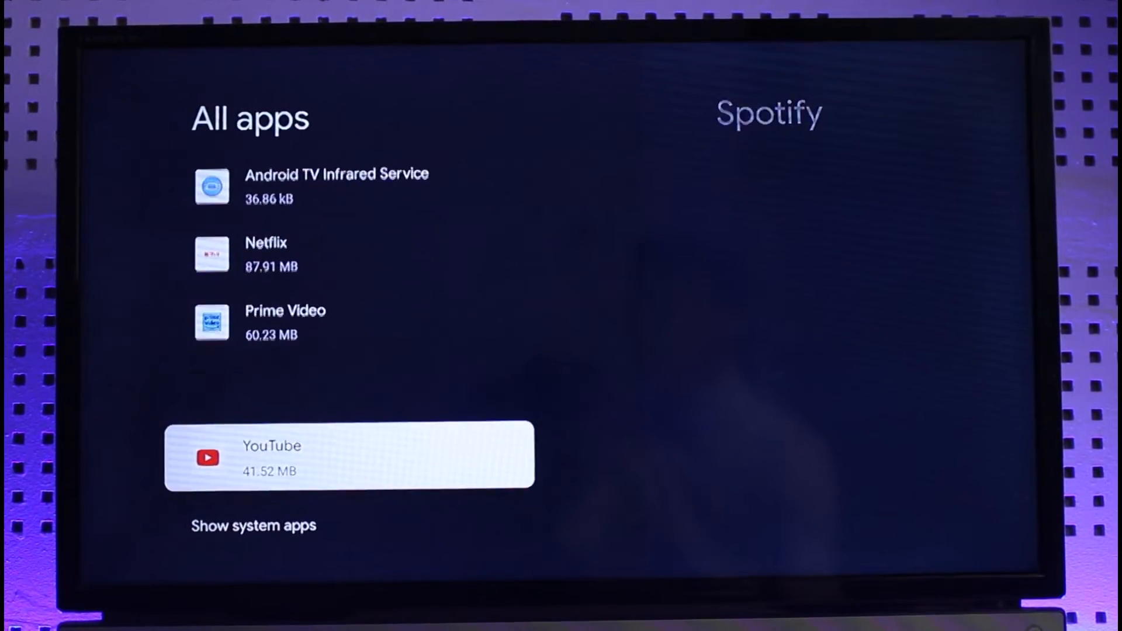
pyautogui.press('Up')
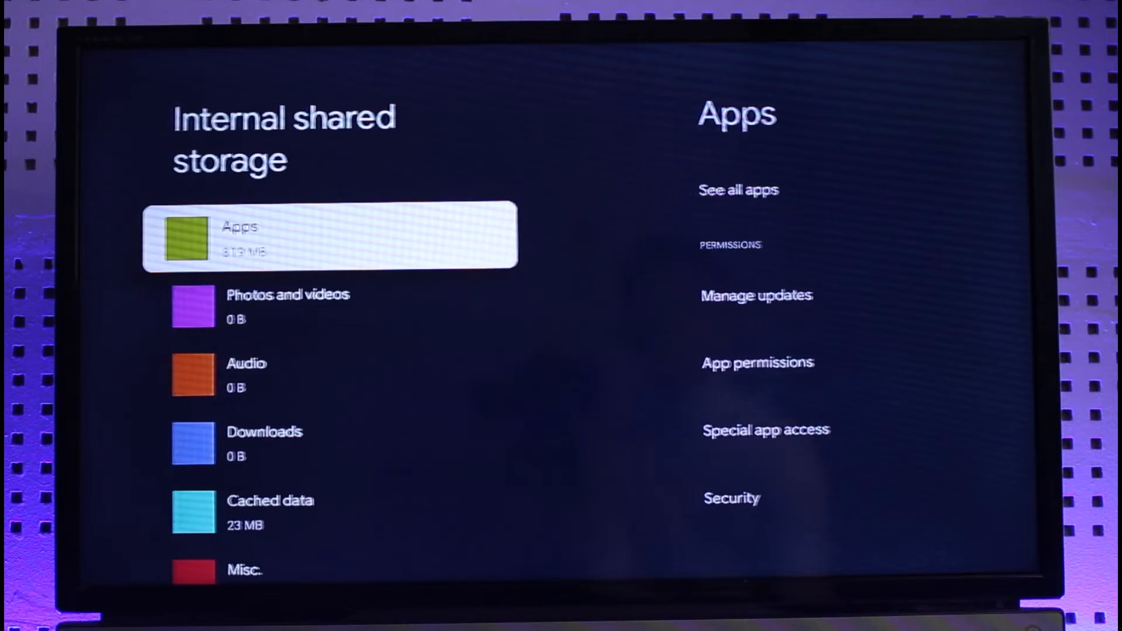
# - Clear the 23 MB of cached app data in Internal shared storage, leaving 14 MB
pyautogui.scroll(-3)
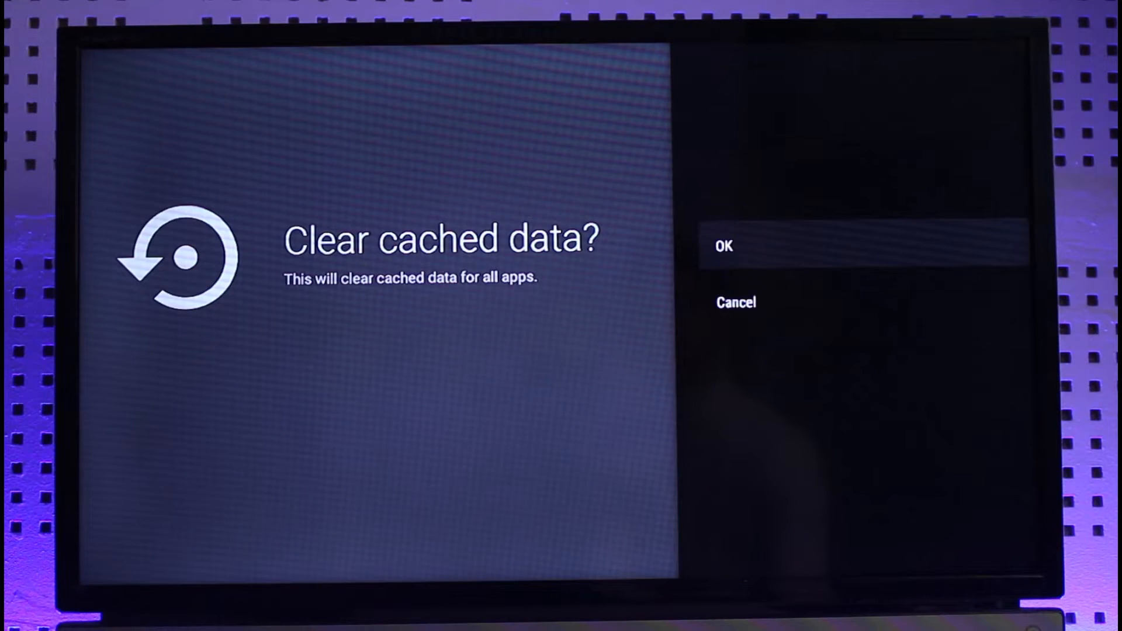
pyautogui.click(724, 246)
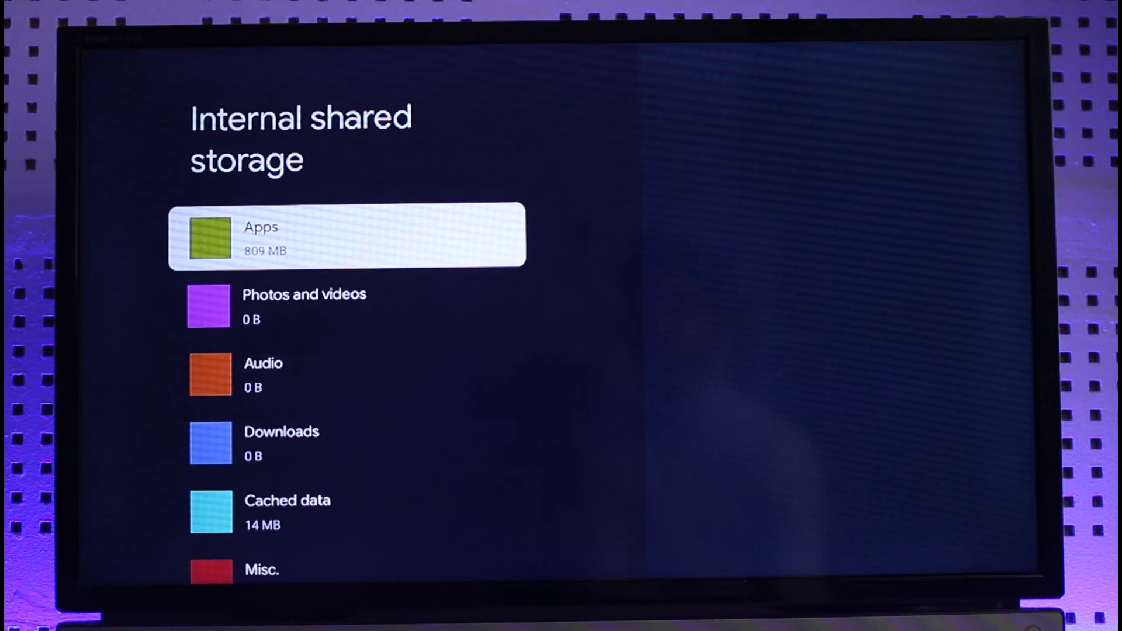
pyautogui.press('Back')
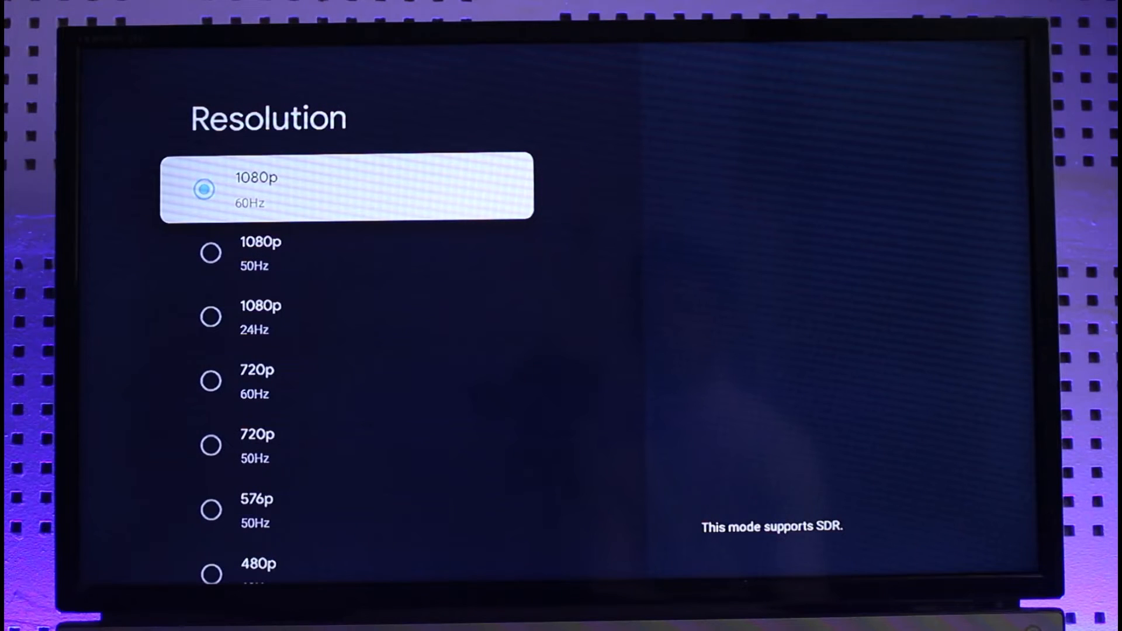
# - Step through the resolution options, including 1080p 50Hz and 1080p 24Hz
pyautogui.press('Down')
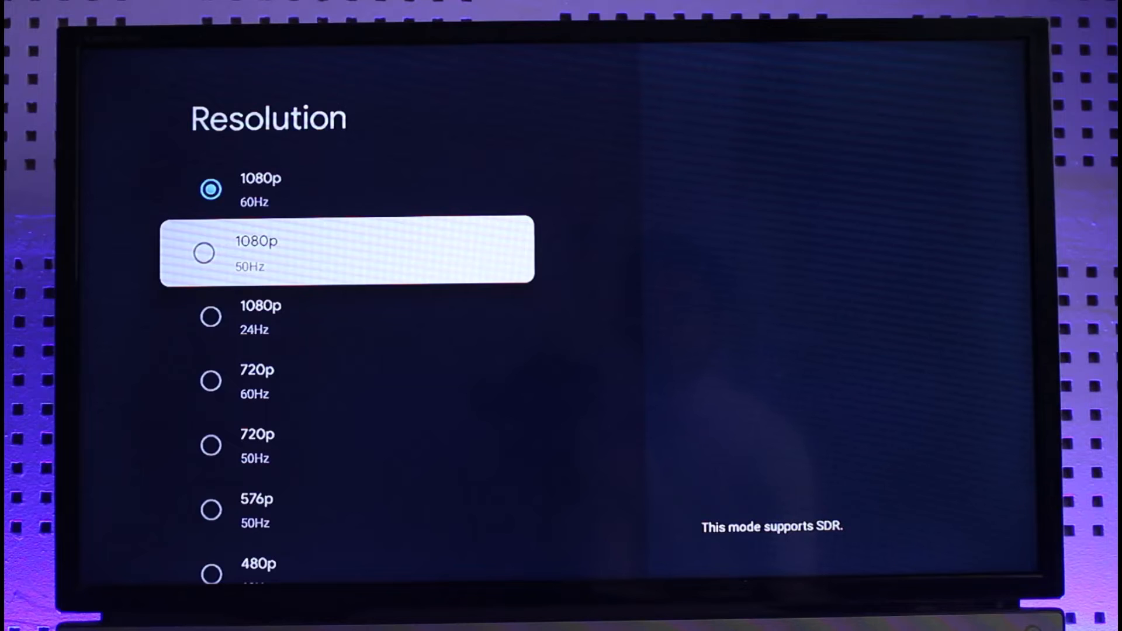
pyautogui.press('down')
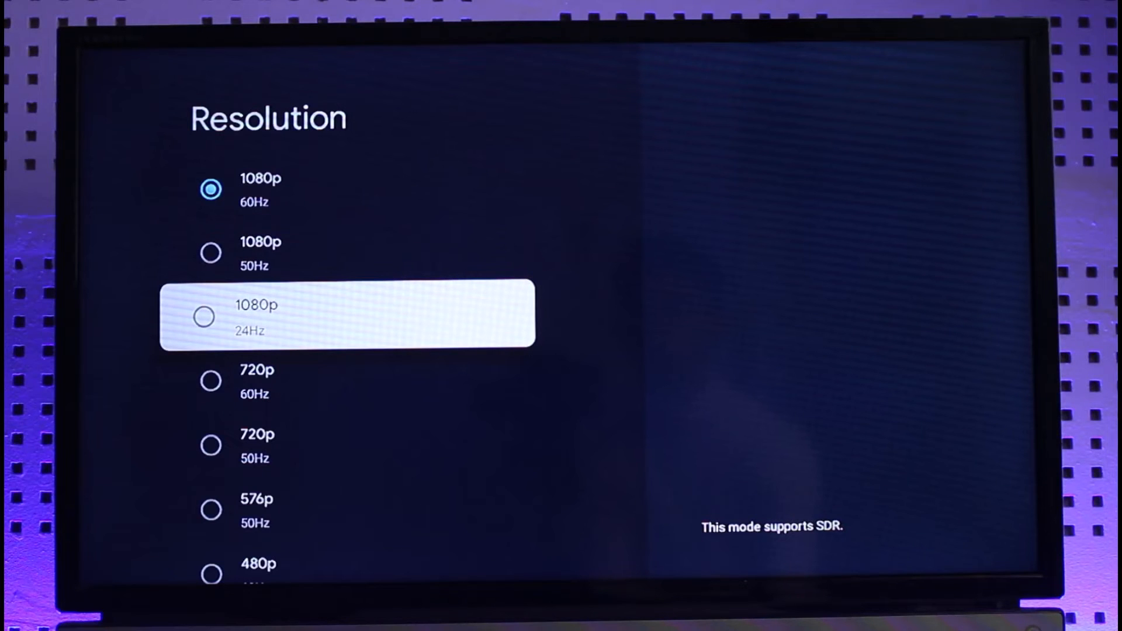
pyautogui.press('down')
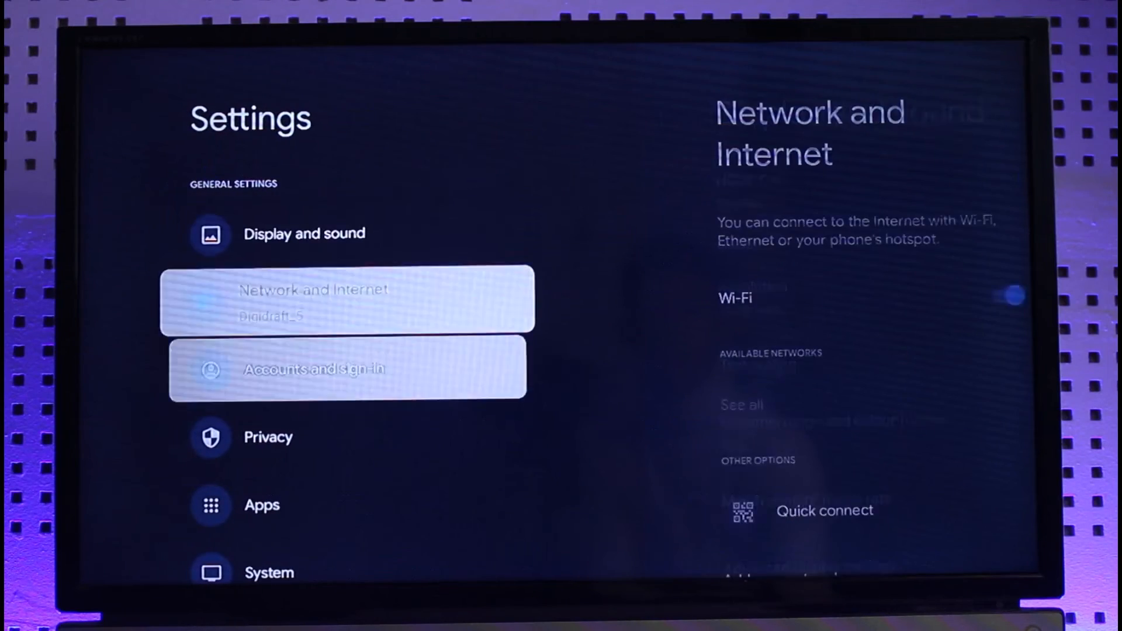
# - Scroll the Apps page to see apps from other devices and featured apps
pyautogui.scroll(-3)
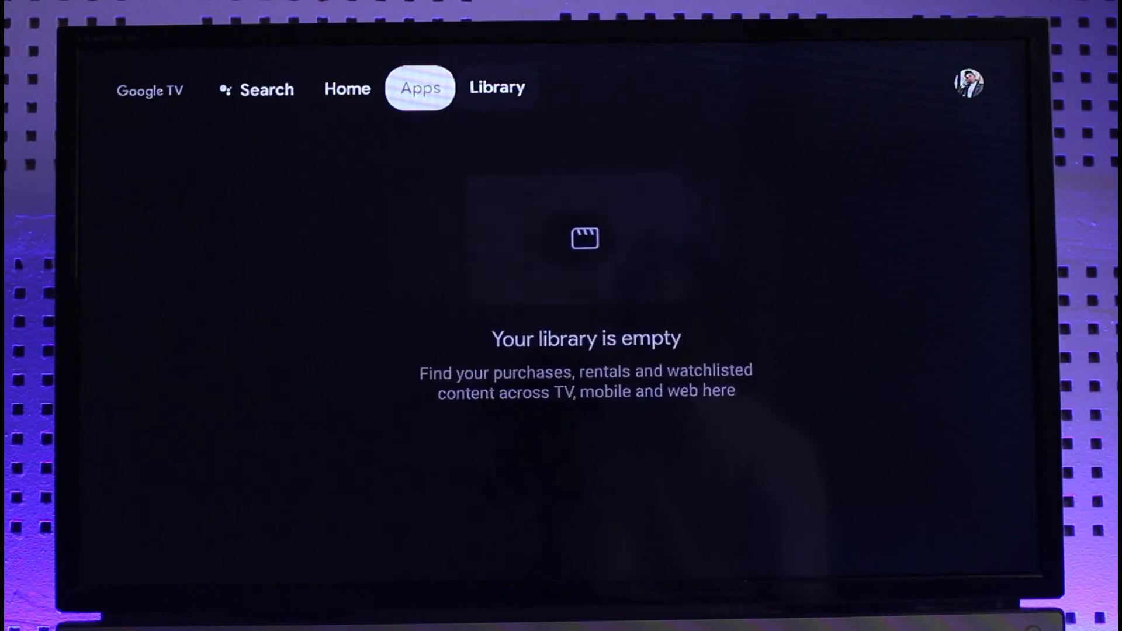
pyautogui.click(420, 88)
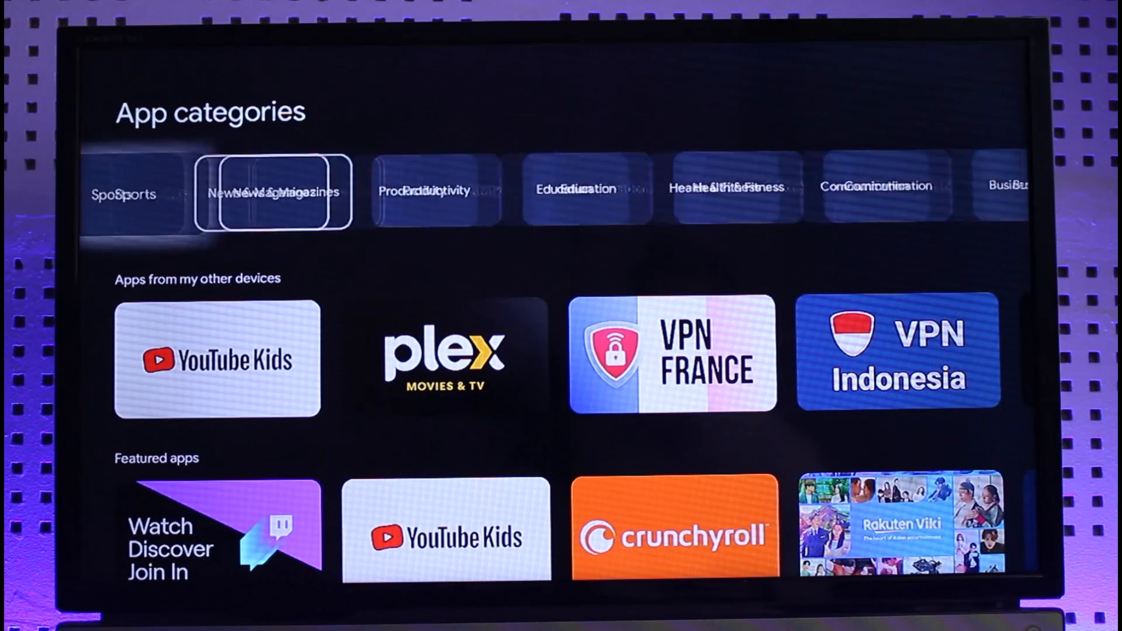
pyautogui.scroll(-3)
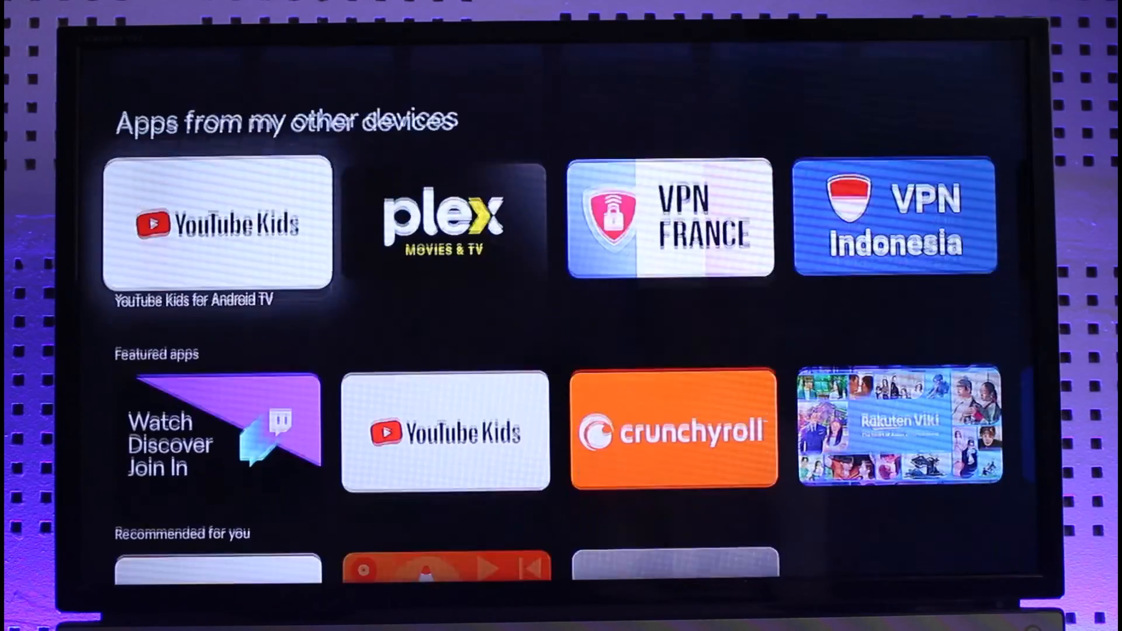